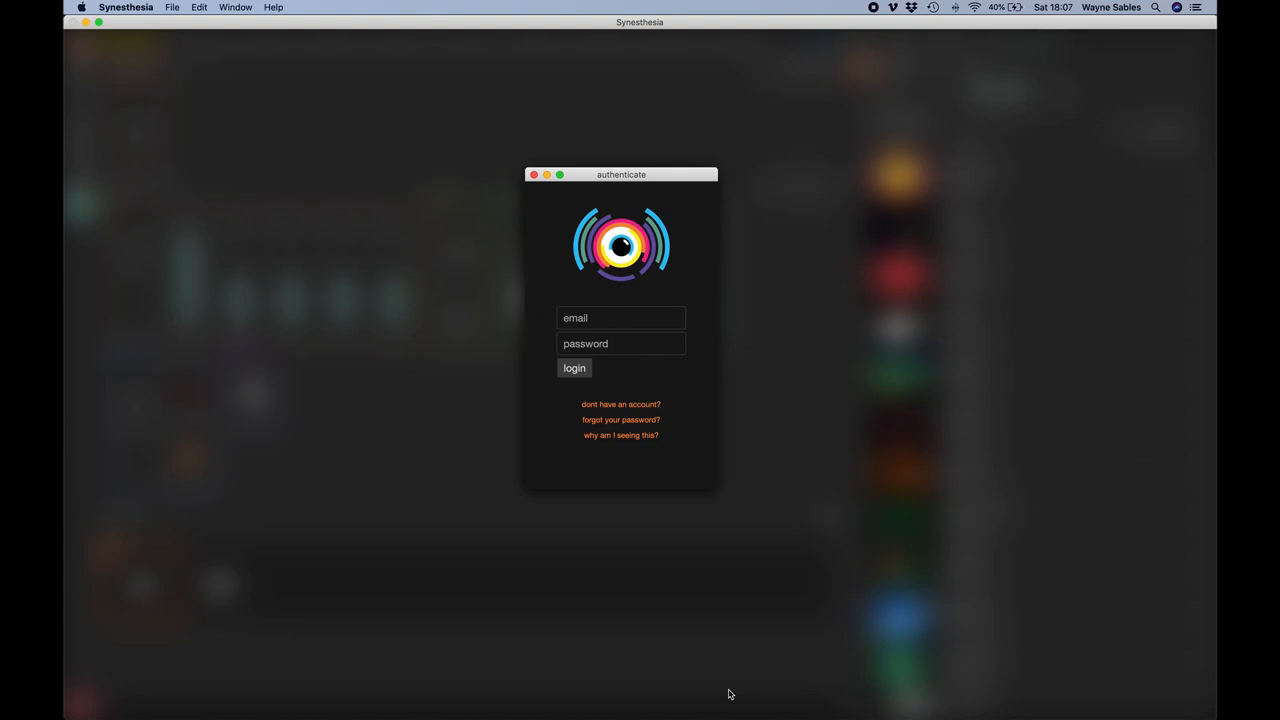
Switch from the Synesthesia login prompt to the Chrome browser window.
{"action": "left_click", "coordinate": [620, 318]}
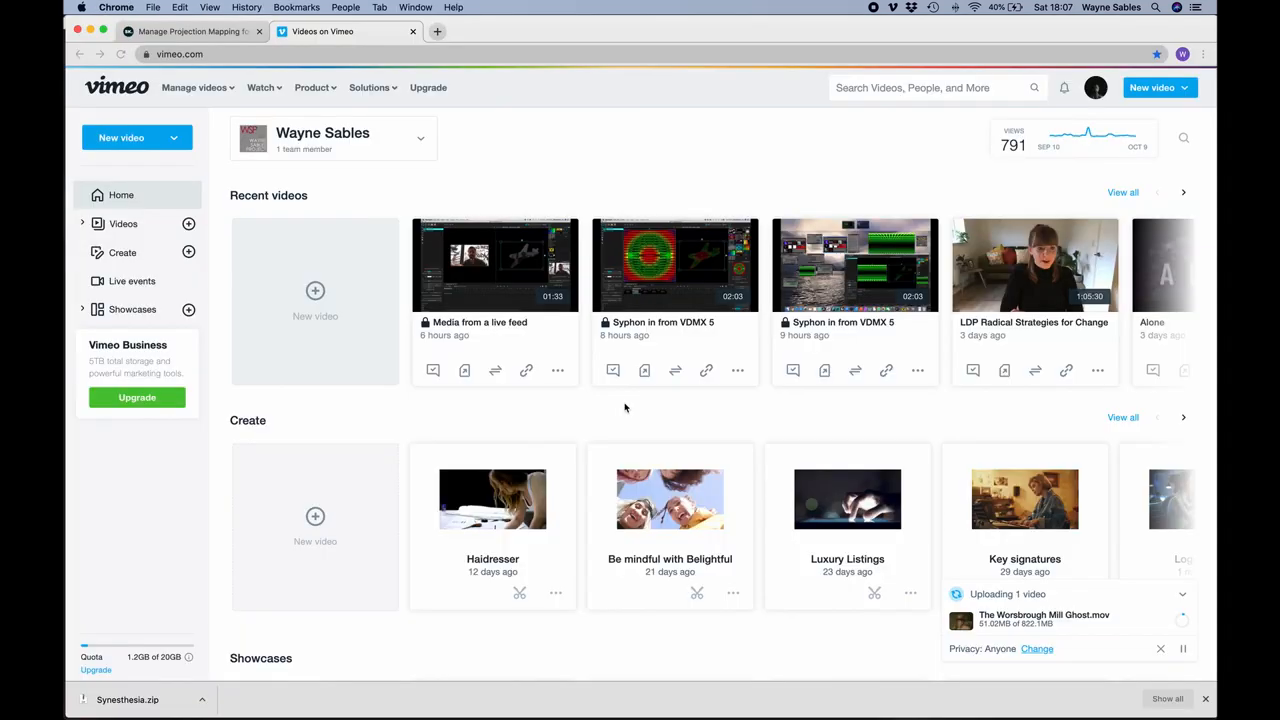
Sign in on production.synesthesia.live with email and password to reach My Account showing the trial license.
{"action": "left_click", "coordinate": [590, 32]}
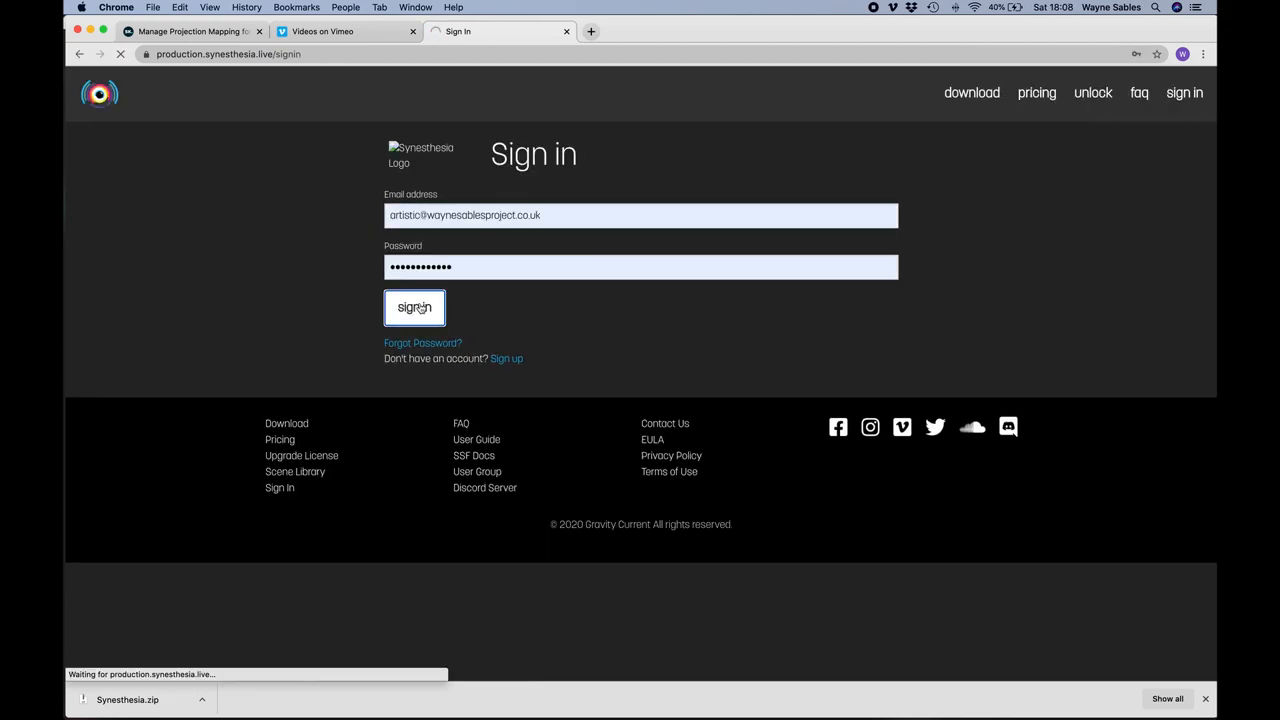
{"action": "left_click", "coordinate": [414, 308]}
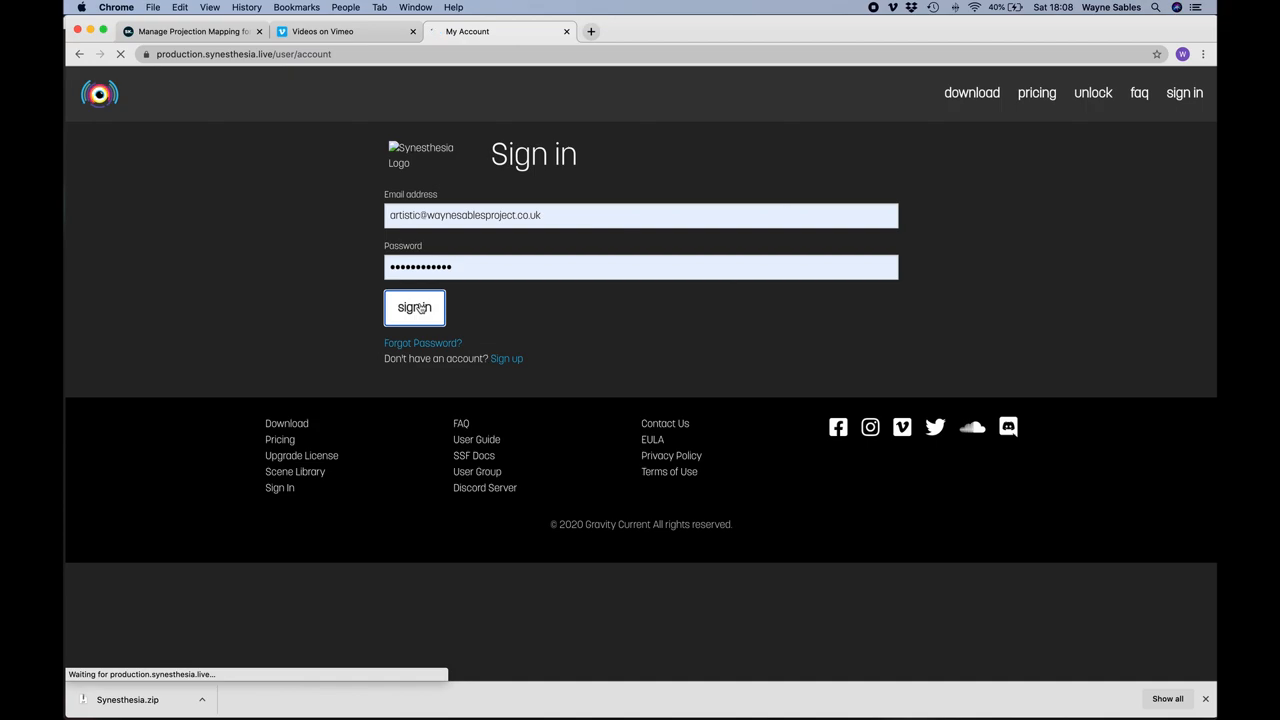
{"action": "left_click", "coordinate": [414, 308]}
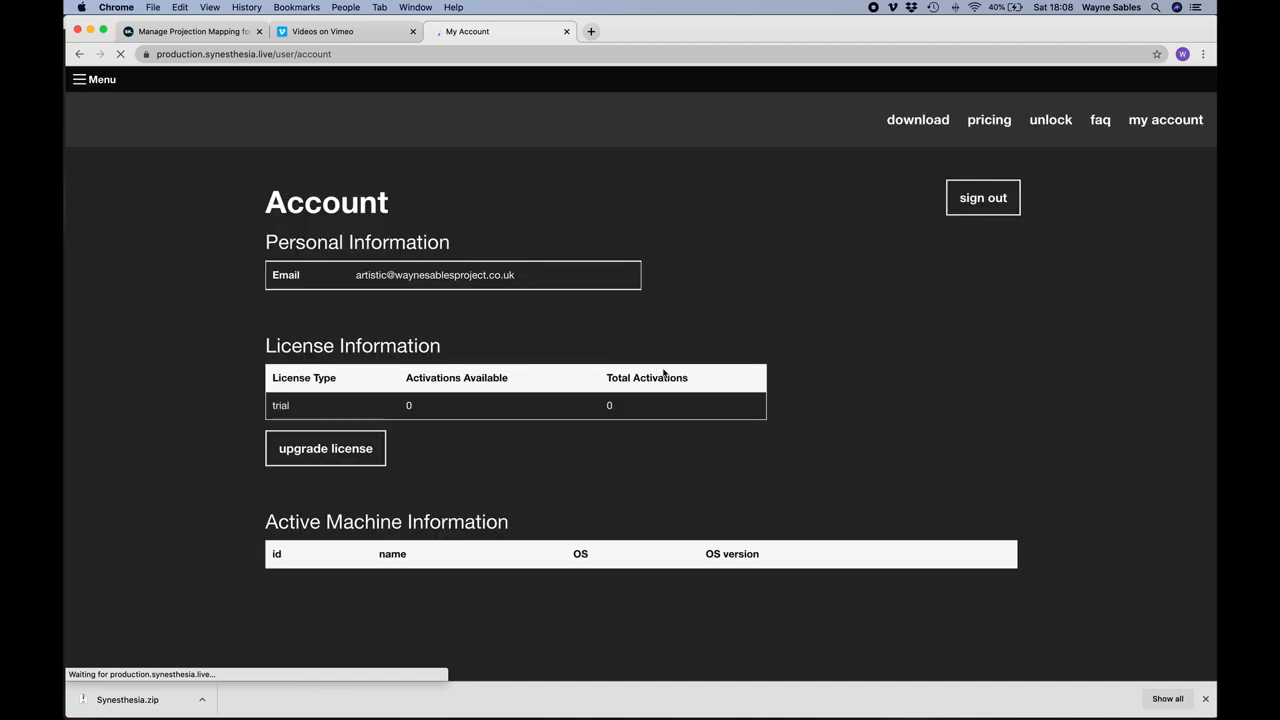